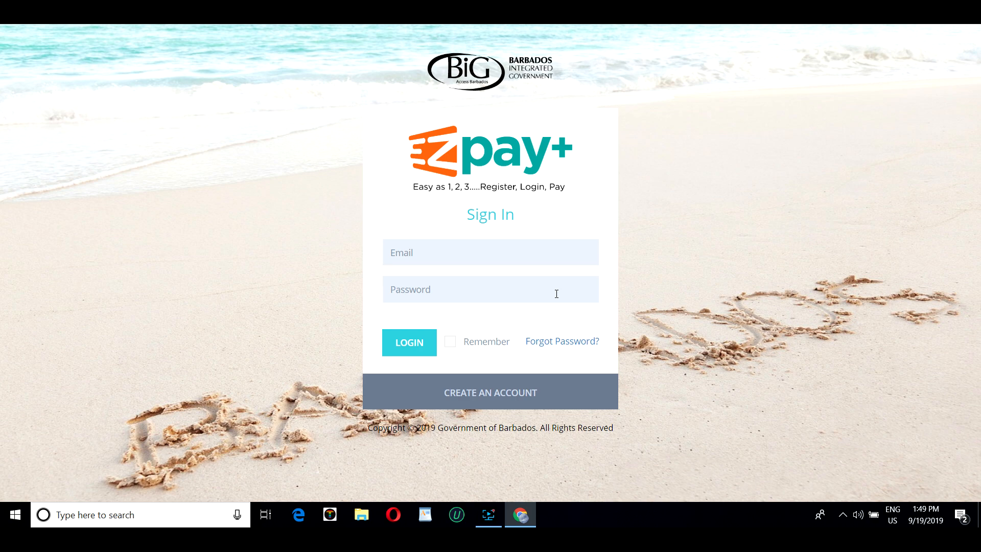
Begin a new EZPay+ account, filling personal, address, mobile and security-question details and starting the password
{"action": "left_click", "coordinate": [490, 392]}
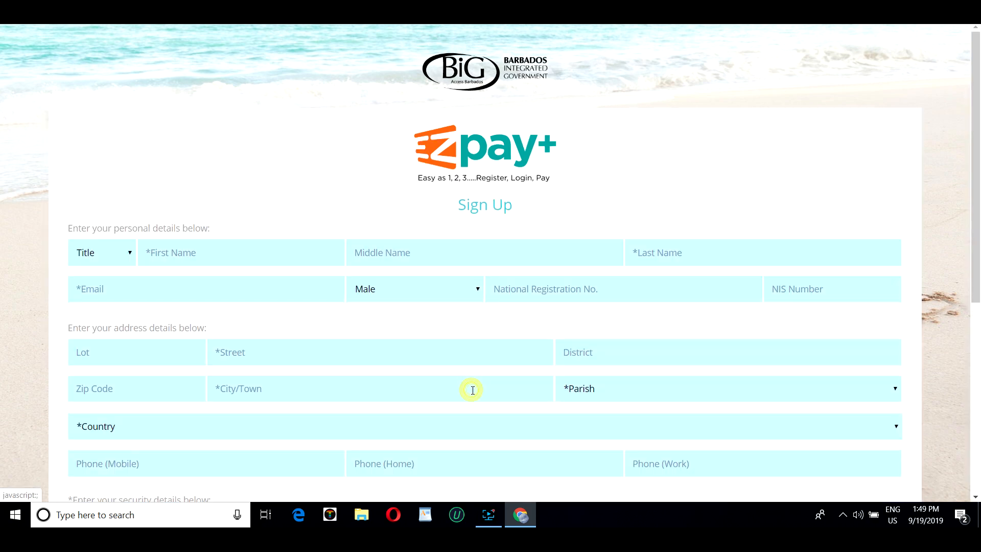
{"action": "scroll", "scroll_direction": "down", "scroll_amount": 3}
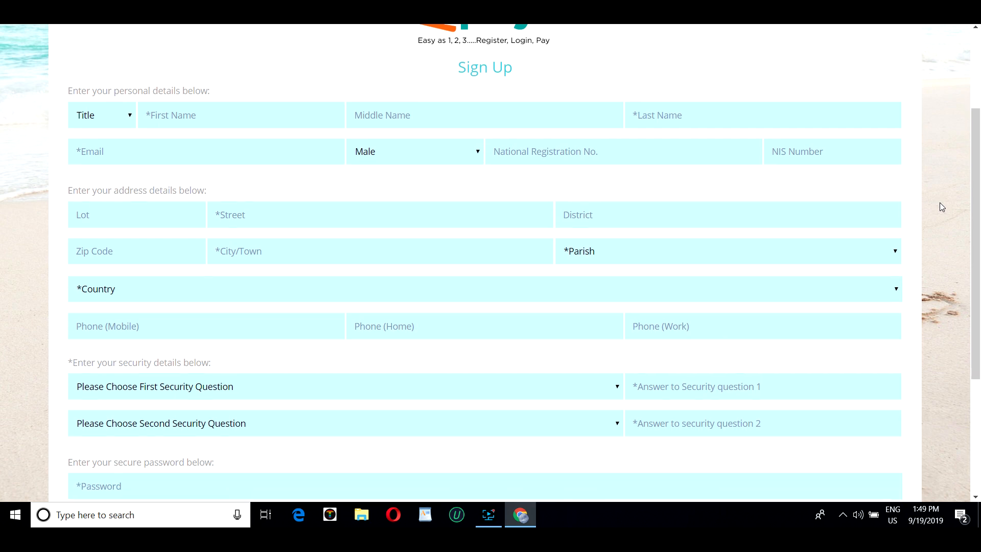
{"action": "scroll", "scroll_direction": "up", "scroll_amount": 3}
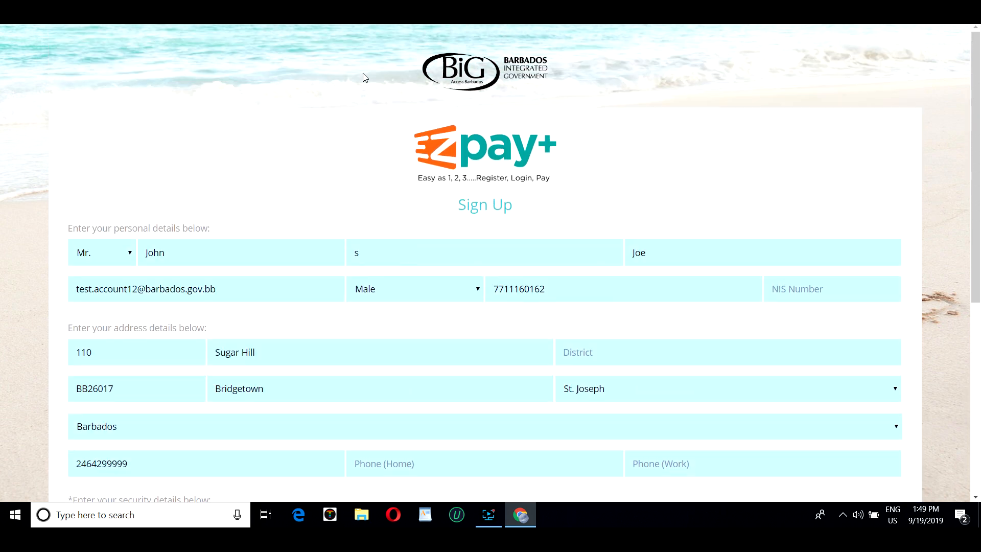
{"action": "scroll", "scroll_direction": "down", "scroll_amount": 3}
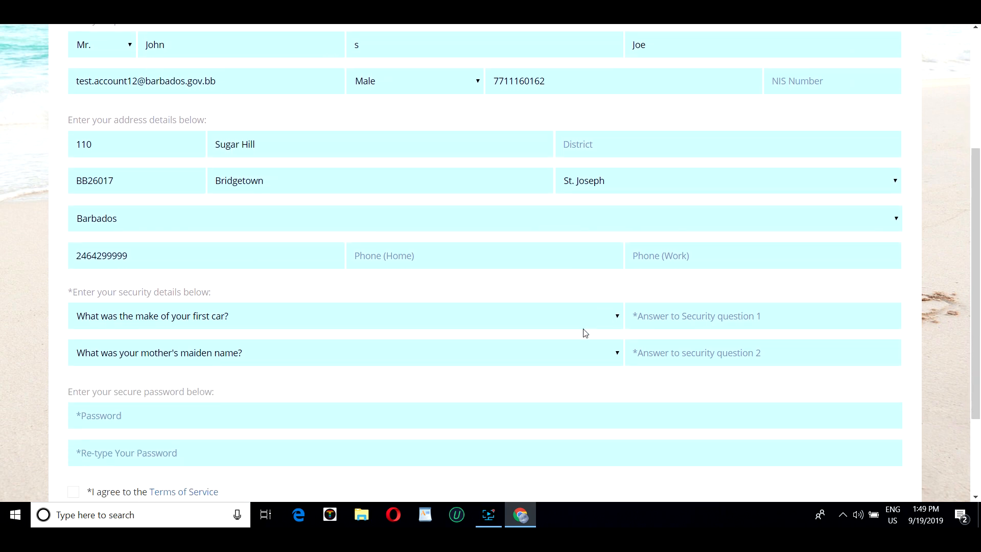
{"action": "scroll", "scroll_direction": "down", "scroll_amount": 3}
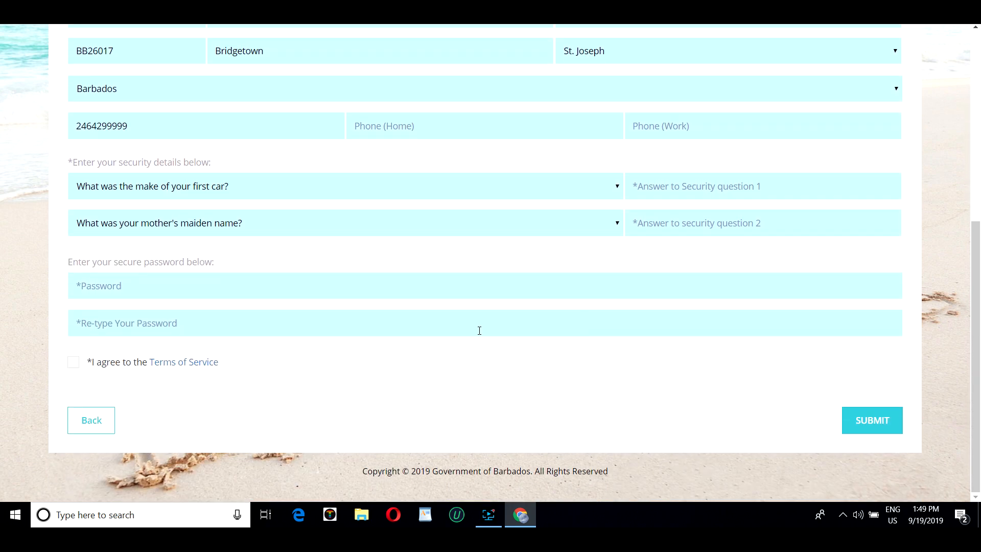
{"action": "mouse_move", "coordinate": [174, 257]}
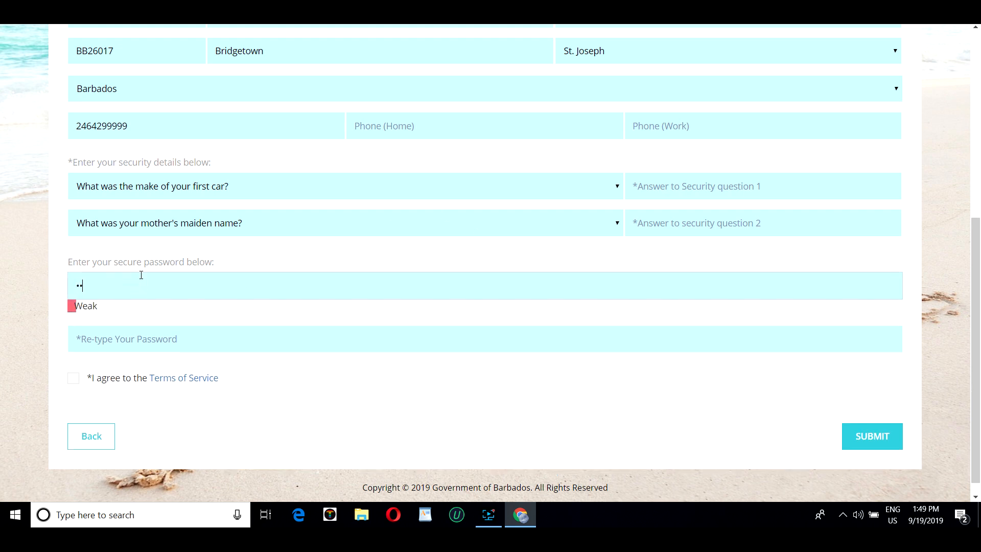
{"action": "mouse_move", "coordinate": [565, 214]}
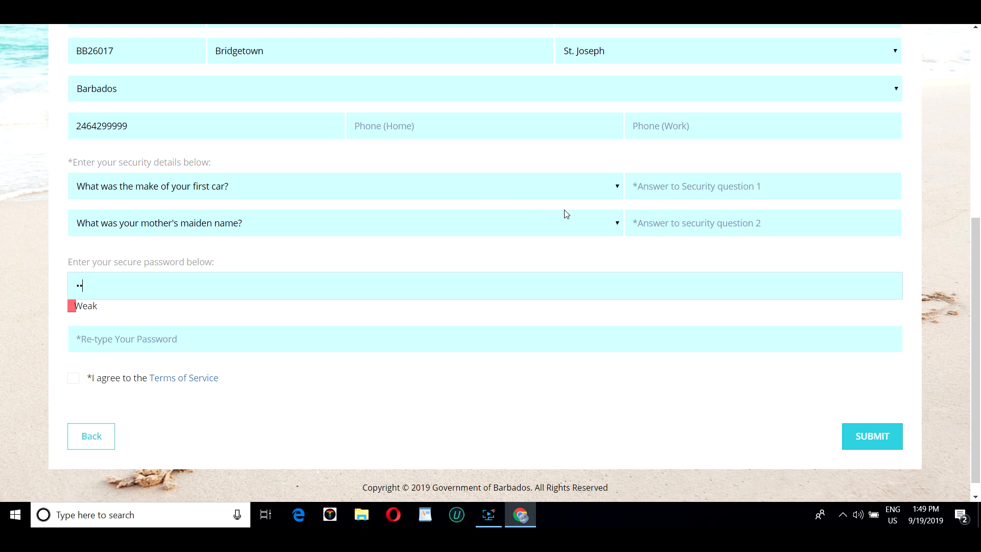
{"action": "type", "text": "a"}
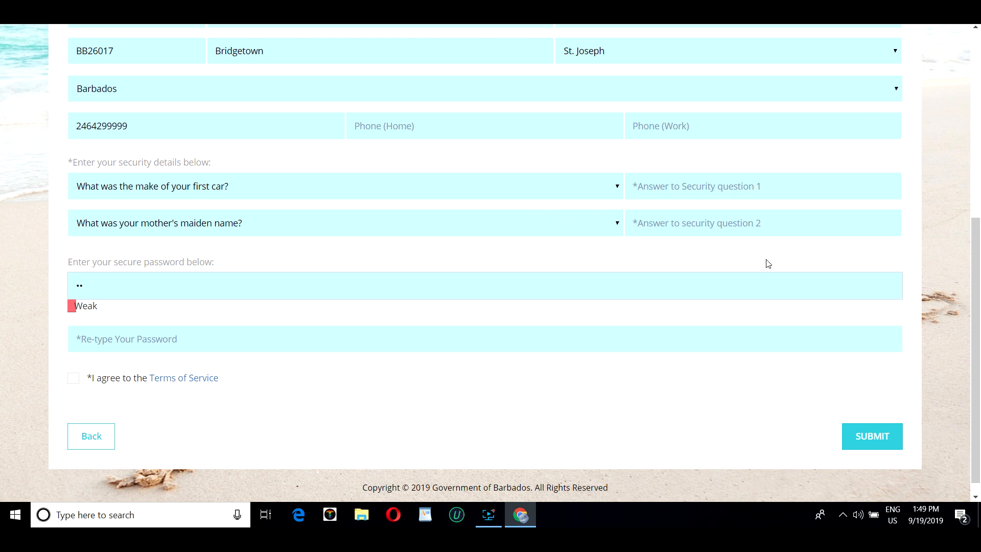
{"action": "left_click", "coordinate": [344, 186]}
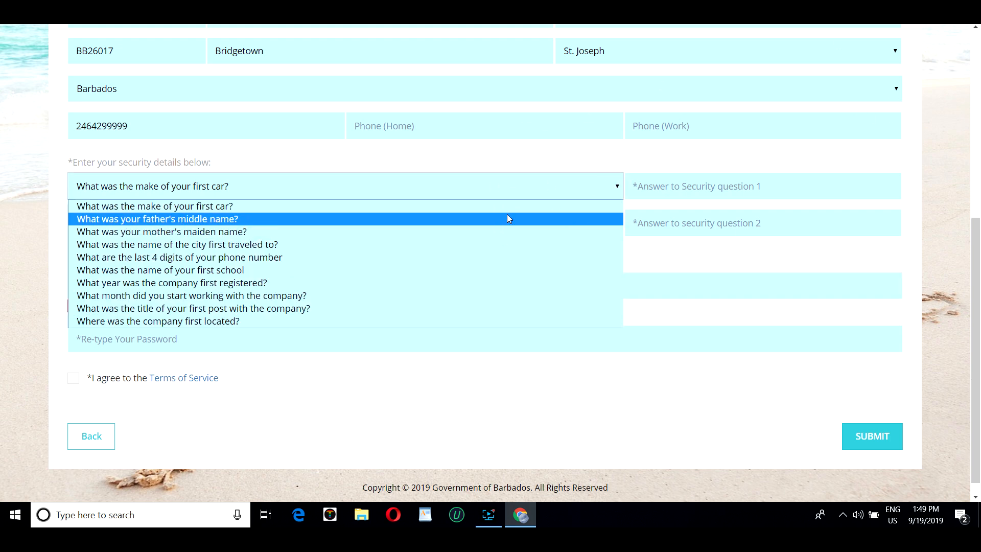
{"action": "left_click", "coordinate": [161, 230]}
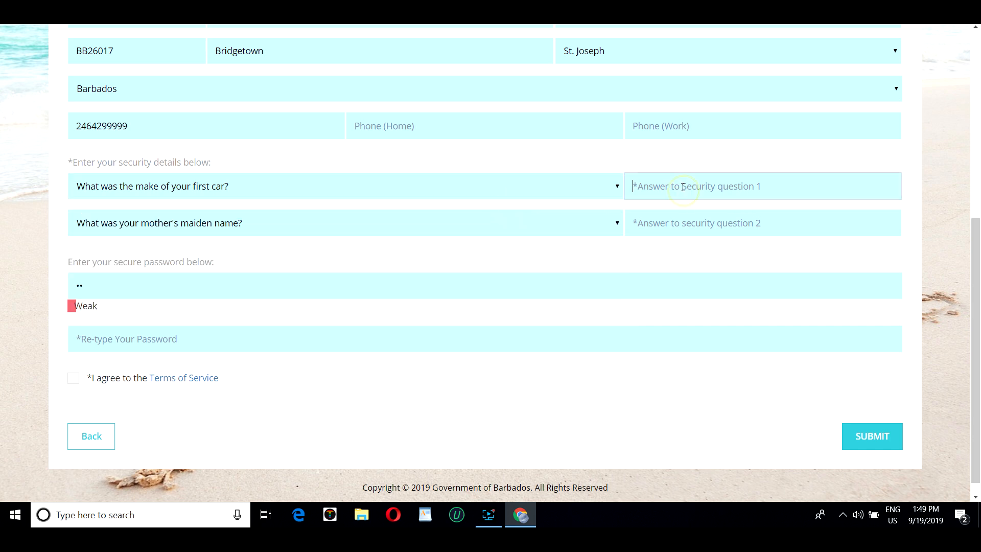
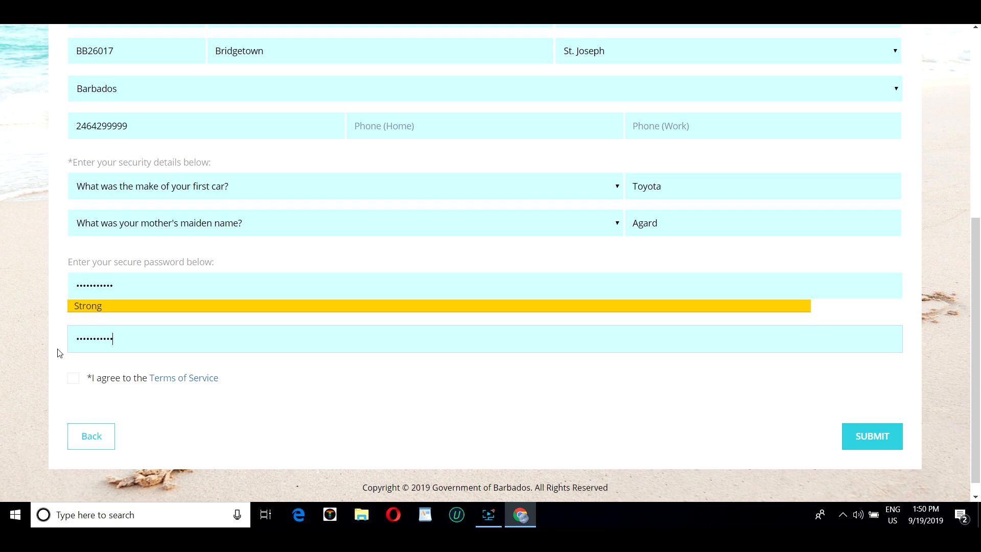
{"action": "left_click", "coordinate": [74, 377]}
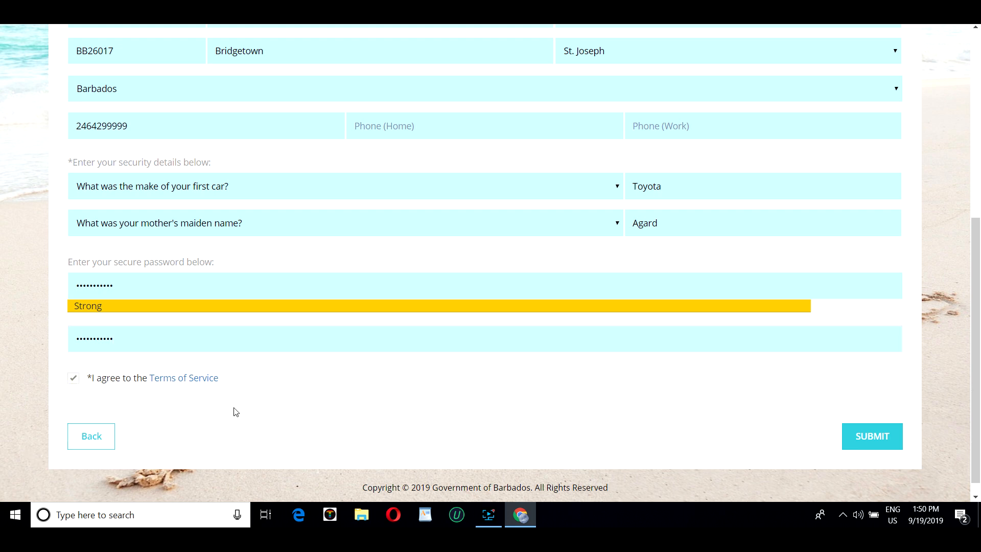
{"action": "mouse_move", "coordinate": [523, 440]}
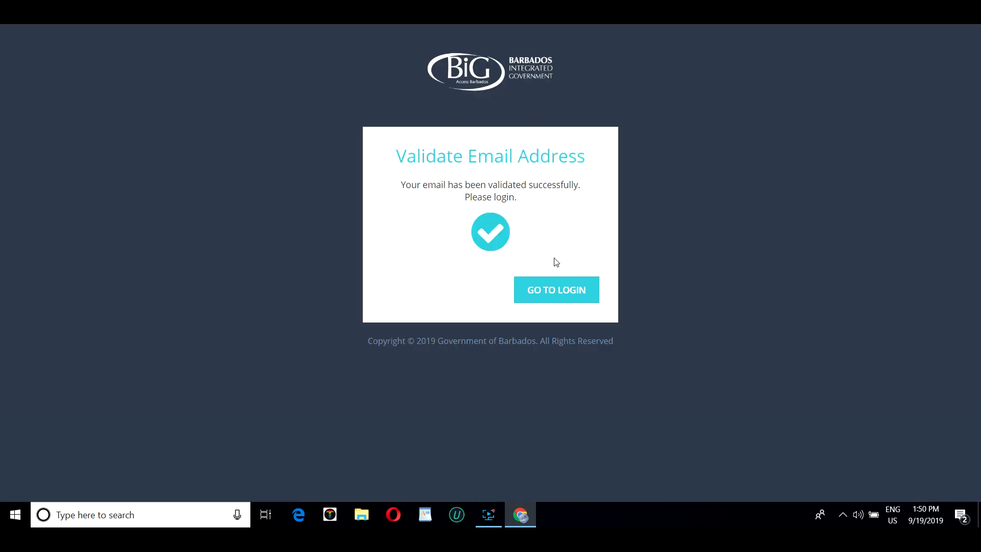
{"action": "mouse_move", "coordinate": [555, 289]}
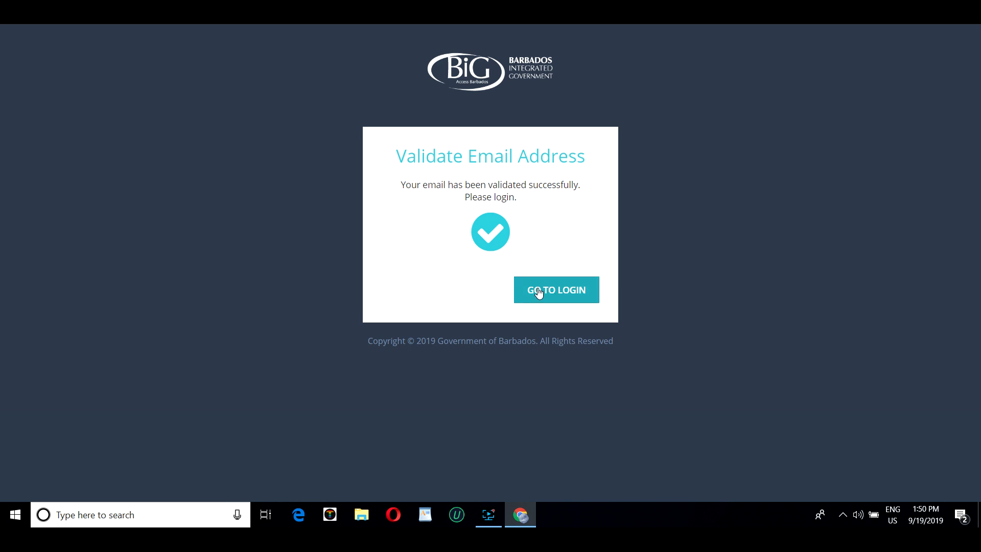
Leave the validated-email confirmation and go to the login page
{"action": "left_click", "coordinate": [555, 289]}
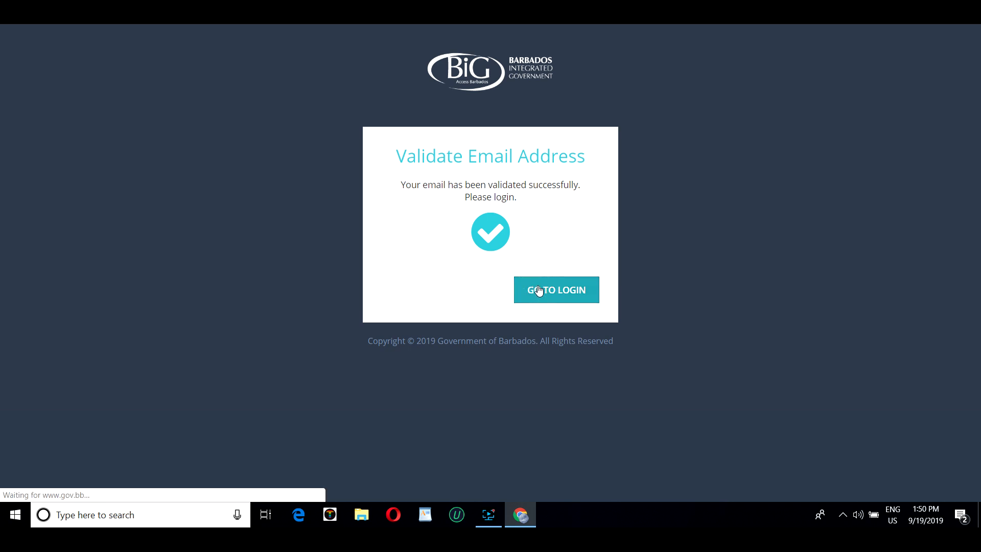
{"action": "left_click", "coordinate": [556, 289]}
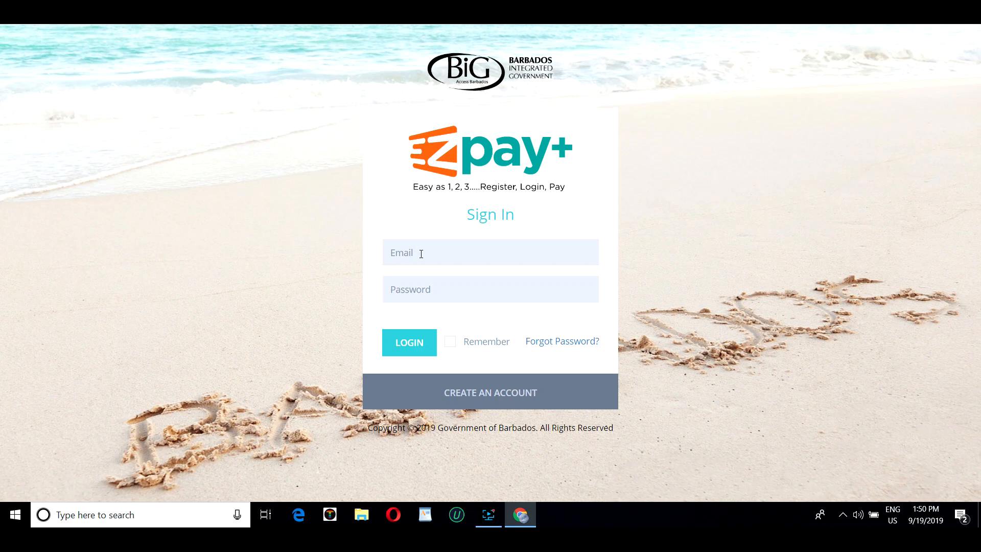
{"action": "left_click", "coordinate": [489, 253]}
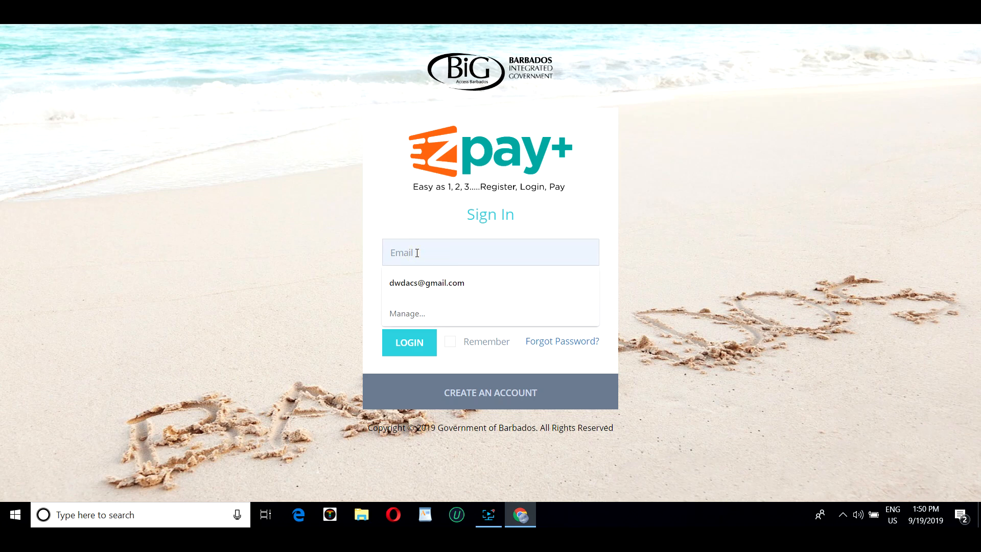
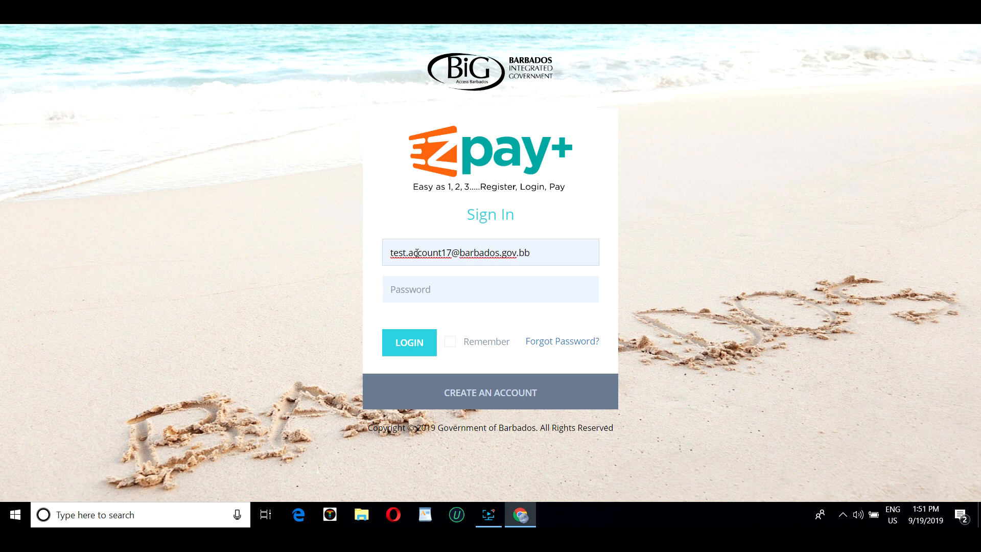
Enter the account password and log in
{"action": "left_click", "coordinate": [489, 289]}
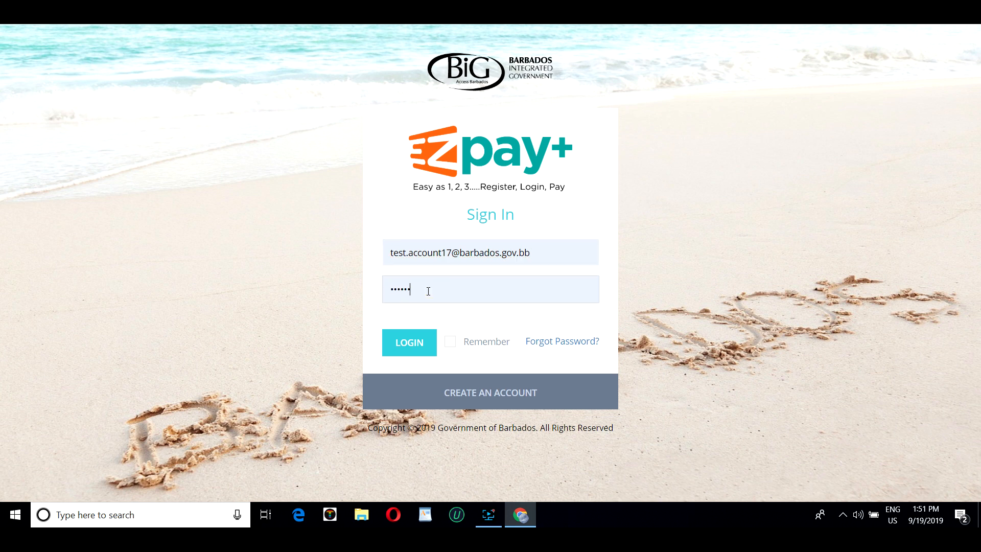
{"action": "type", "text": "password"}
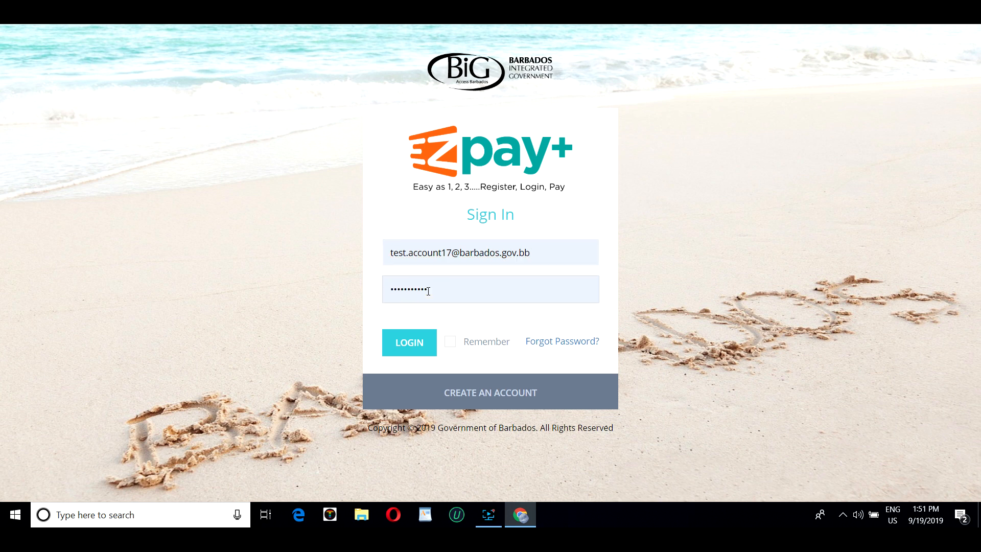
{"action": "left_click", "coordinate": [408, 342]}
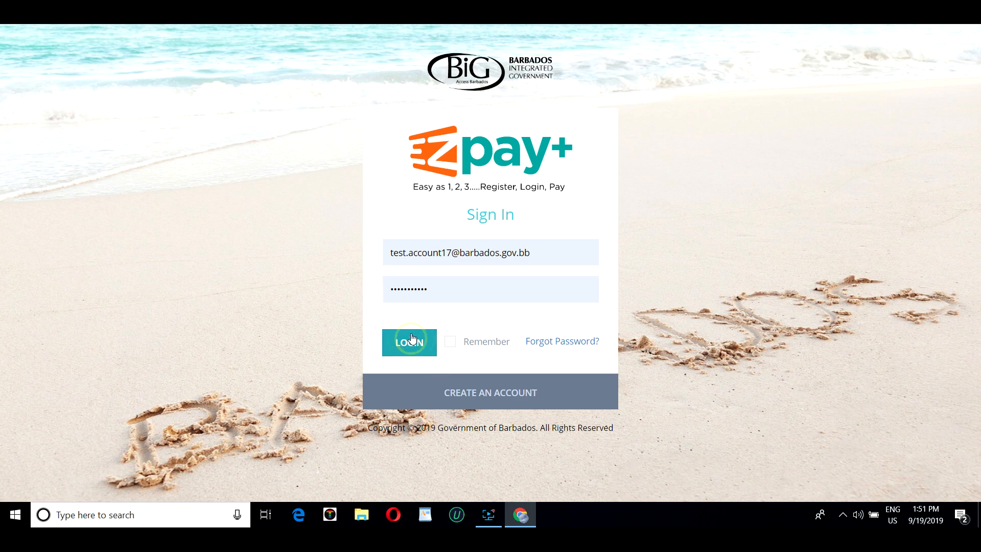
Go to the account dashboard listing the government services
{"action": "left_click", "coordinate": [409, 342]}
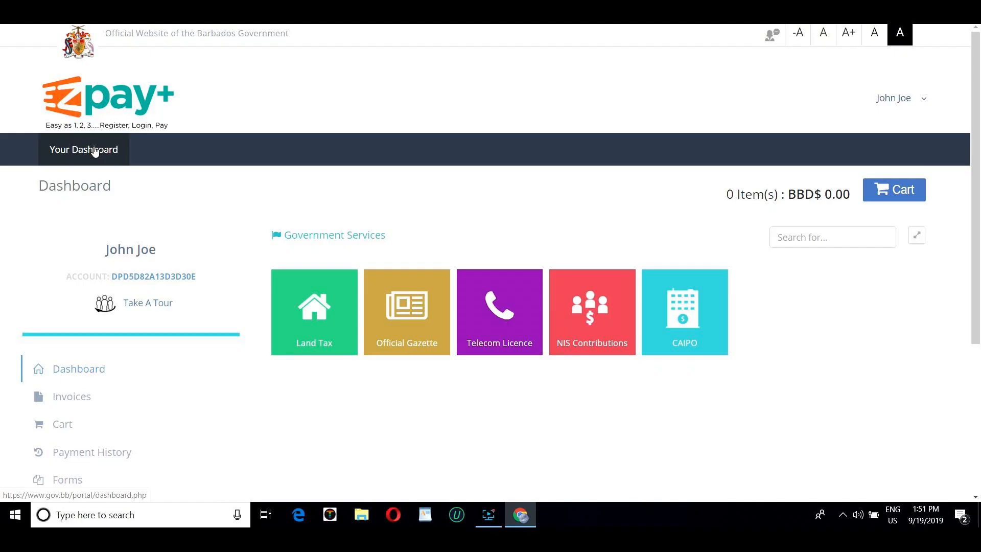
{"action": "mouse_move", "coordinate": [314, 312]}
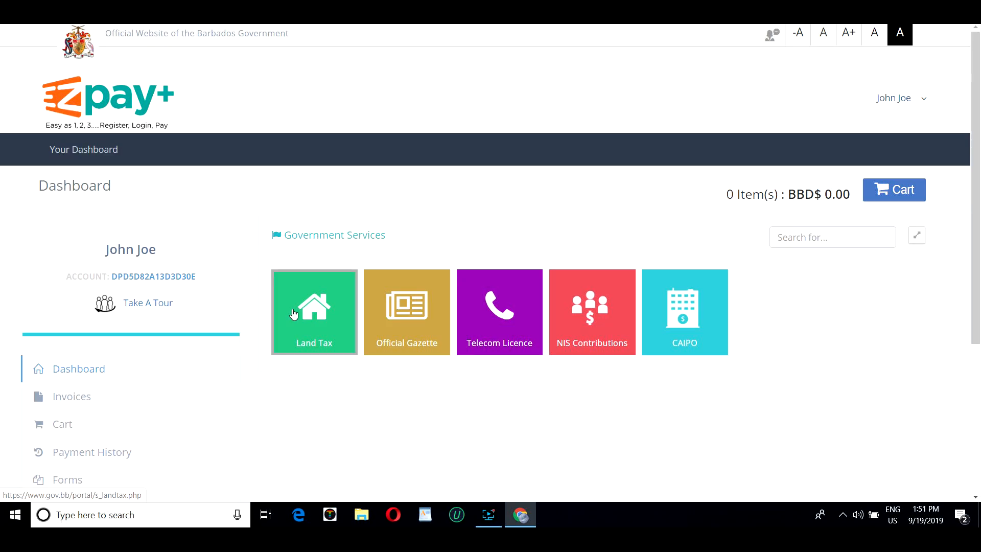
{"action": "mouse_move", "coordinate": [306, 303]}
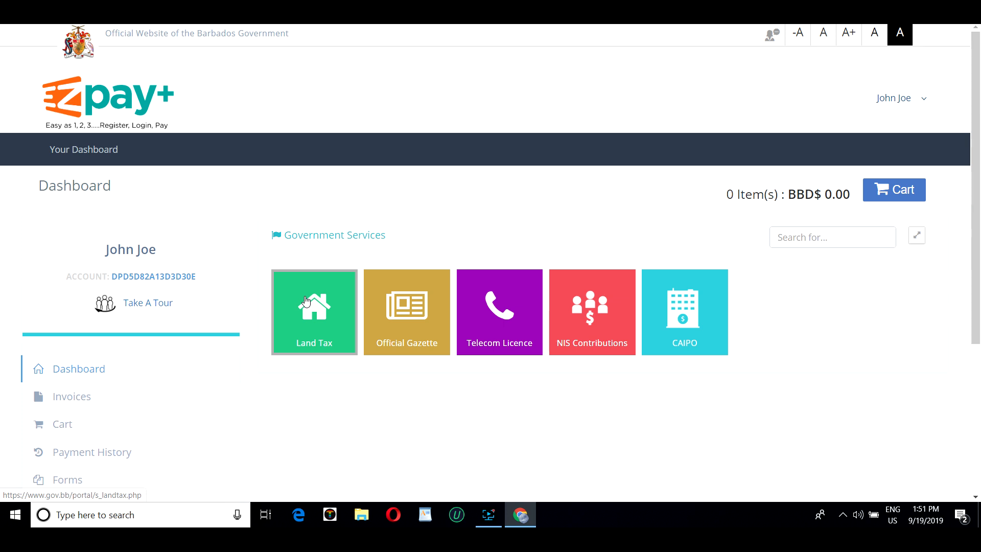
{"action": "mouse_move", "coordinate": [499, 311]}
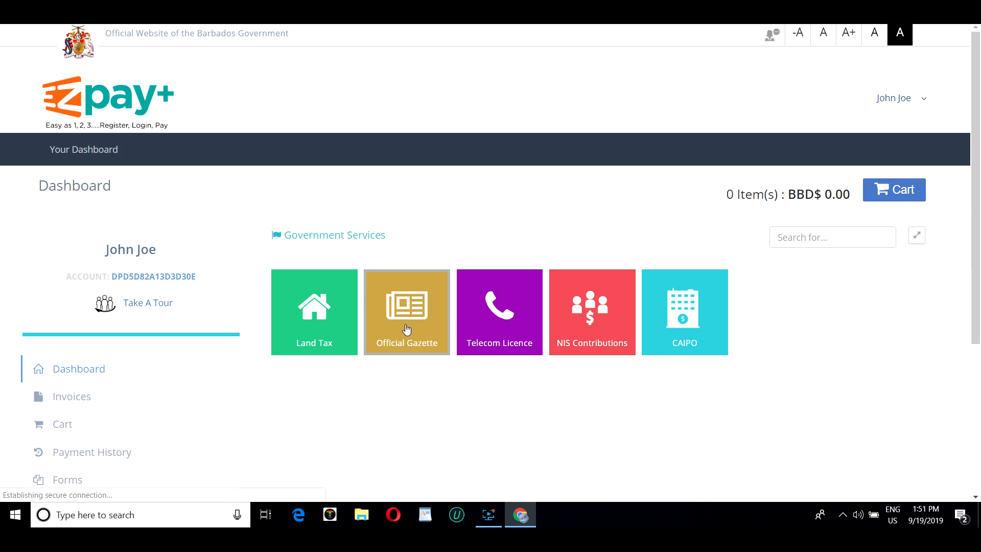
Add a 2019 yearly Official Gazette subscription (BBD$ 352.50) to the cart and go to the cart
{"action": "left_click", "coordinate": [405, 310]}
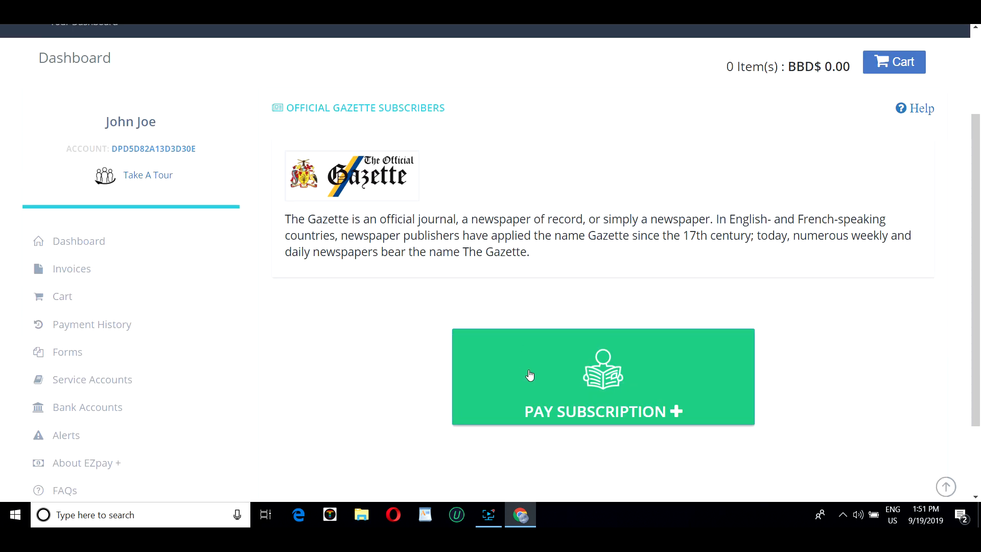
{"action": "left_click", "coordinate": [603, 375]}
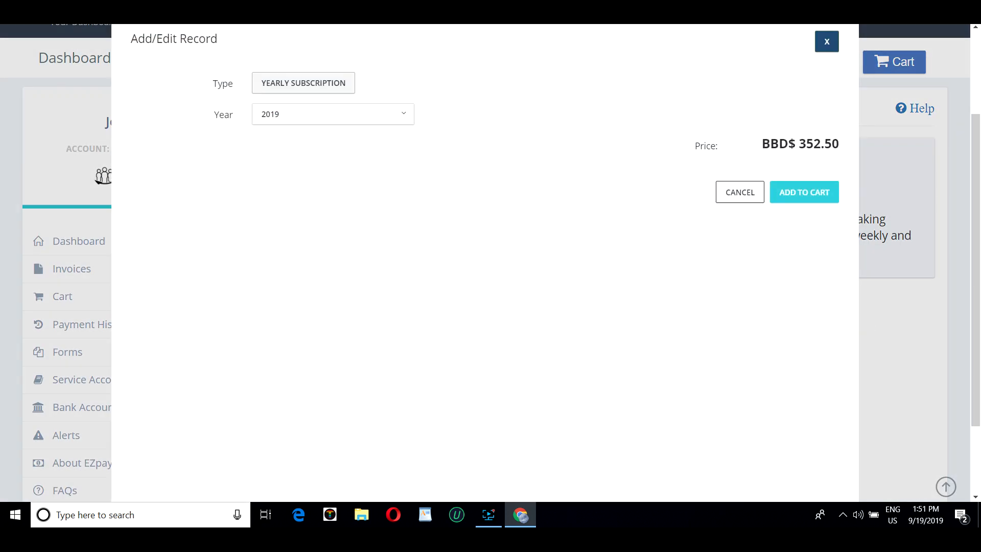
{"action": "left_click", "coordinate": [332, 113]}
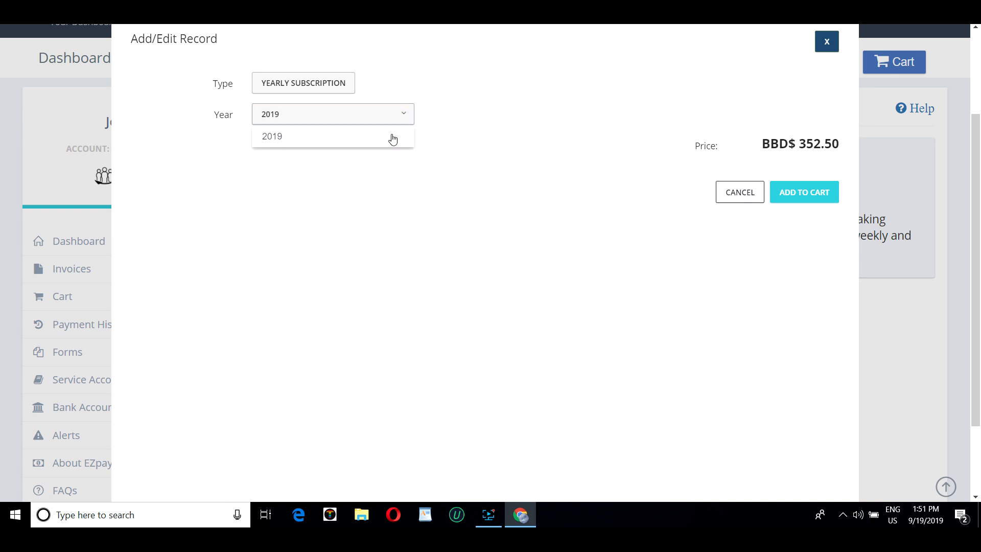
{"action": "left_click", "coordinate": [272, 136]}
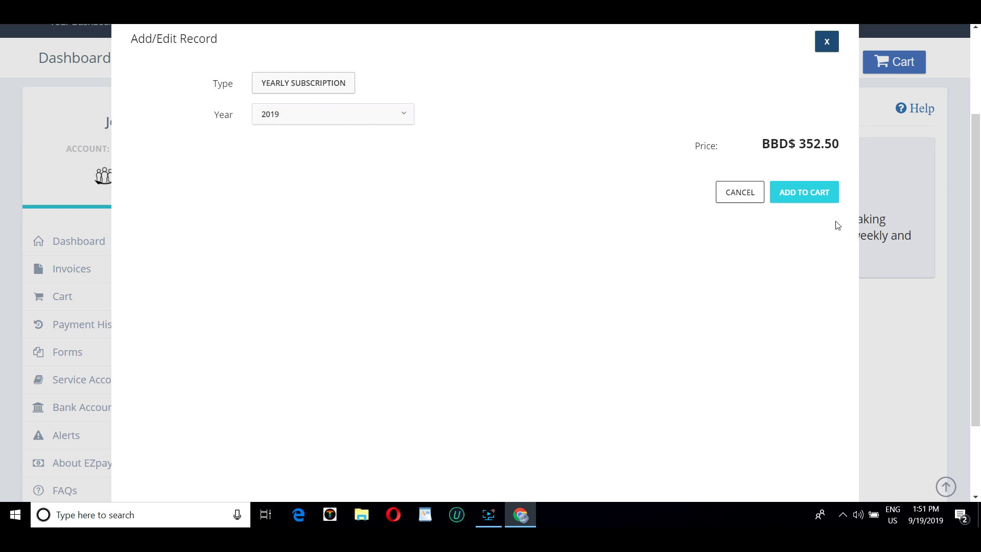
{"action": "left_click", "coordinate": [804, 192]}
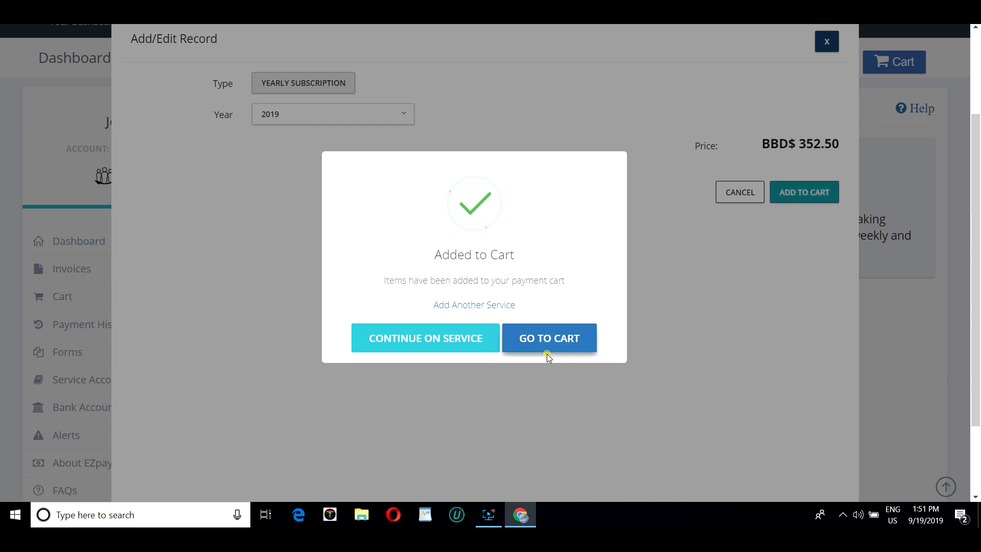
{"action": "left_click", "coordinate": [549, 338]}
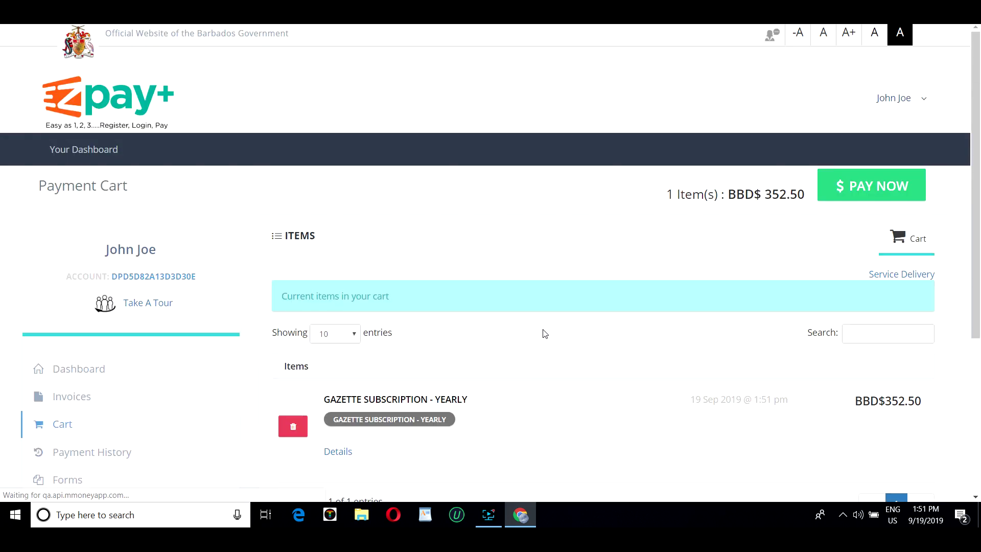
Pay Now on the cart and proceed to checkout, agreeing to the refund policy
{"action": "scroll", "scroll_direction": "down", "scroll_amount": 3}
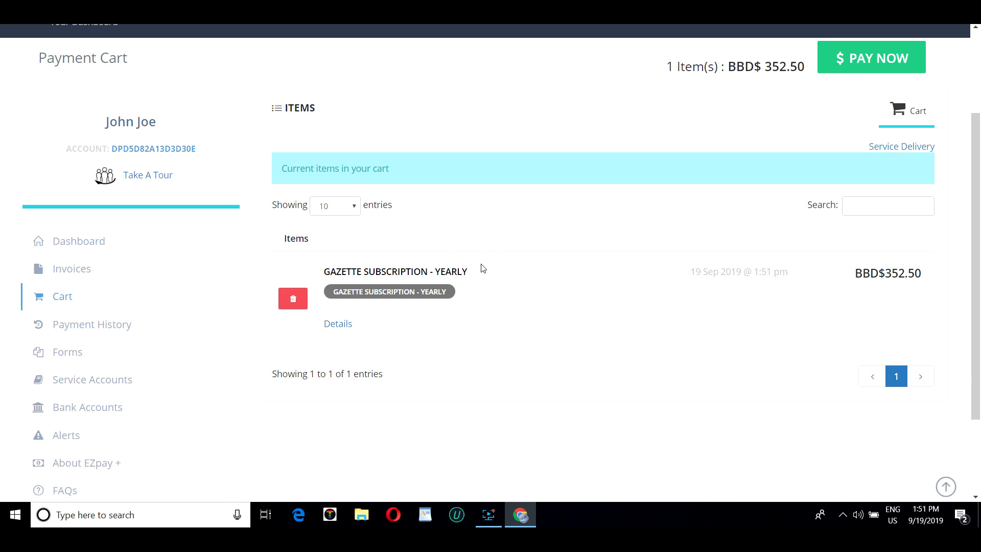
{"action": "mouse_move", "coordinate": [867, 66]}
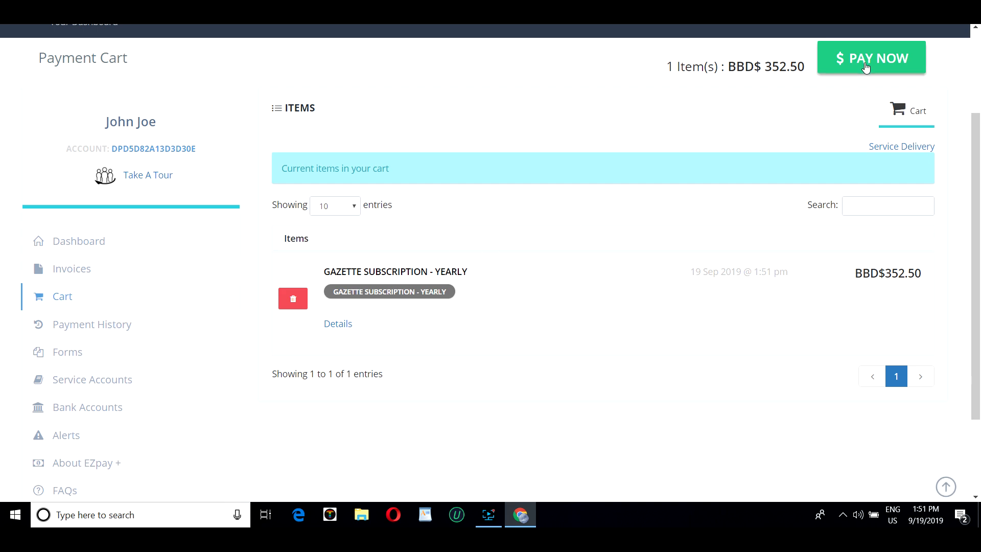
{"action": "left_click", "coordinate": [871, 57]}
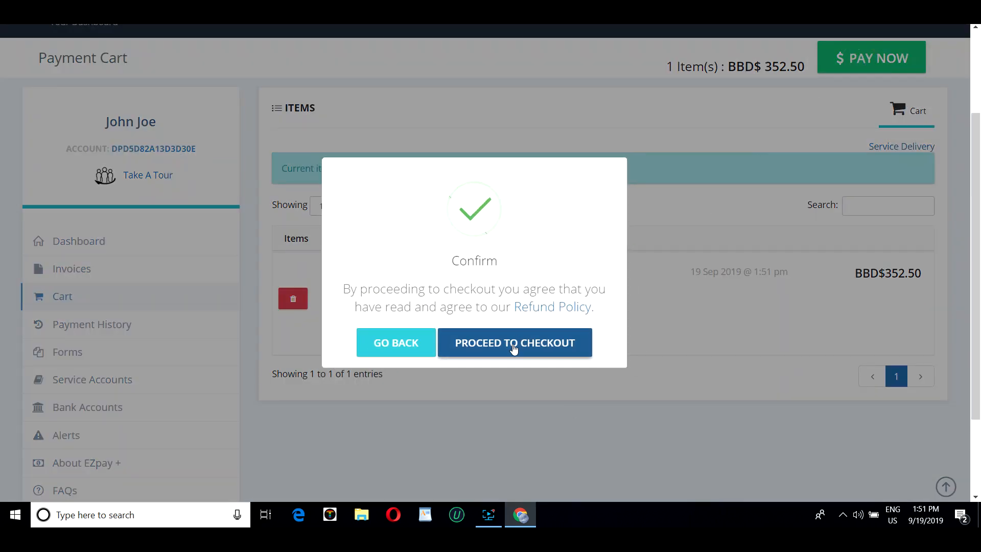
{"action": "left_click", "coordinate": [514, 342]}
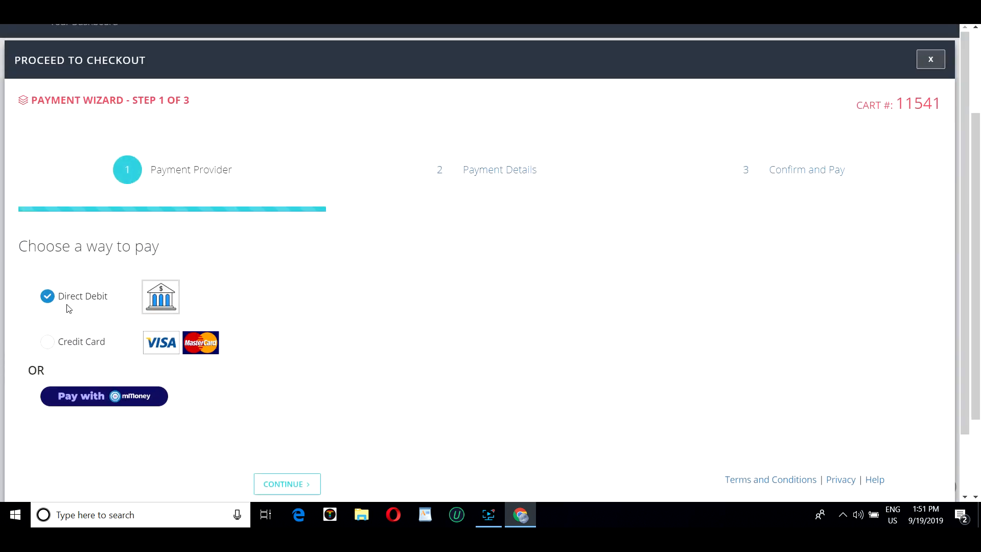
{"action": "mouse_move", "coordinate": [56, 403]}
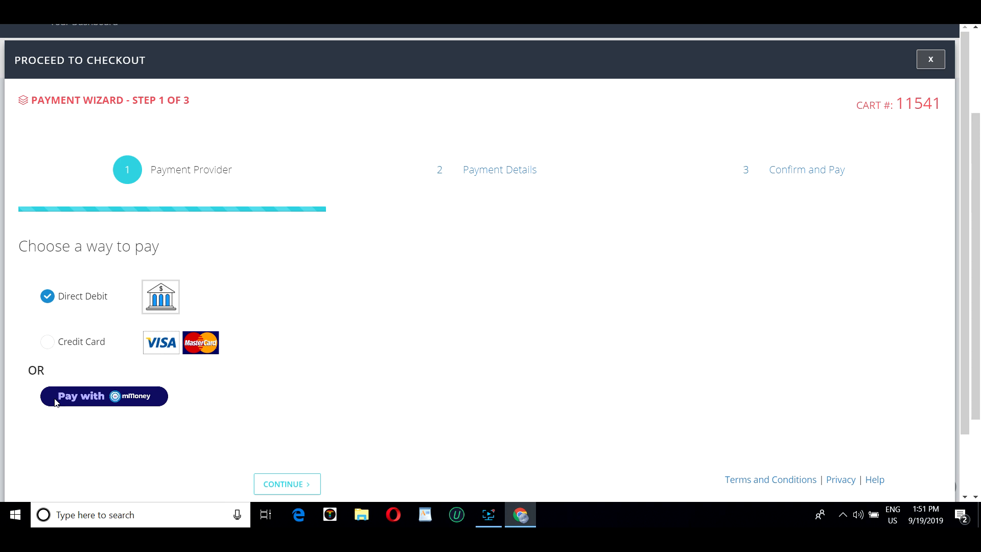
{"action": "mouse_move", "coordinate": [47, 342]}
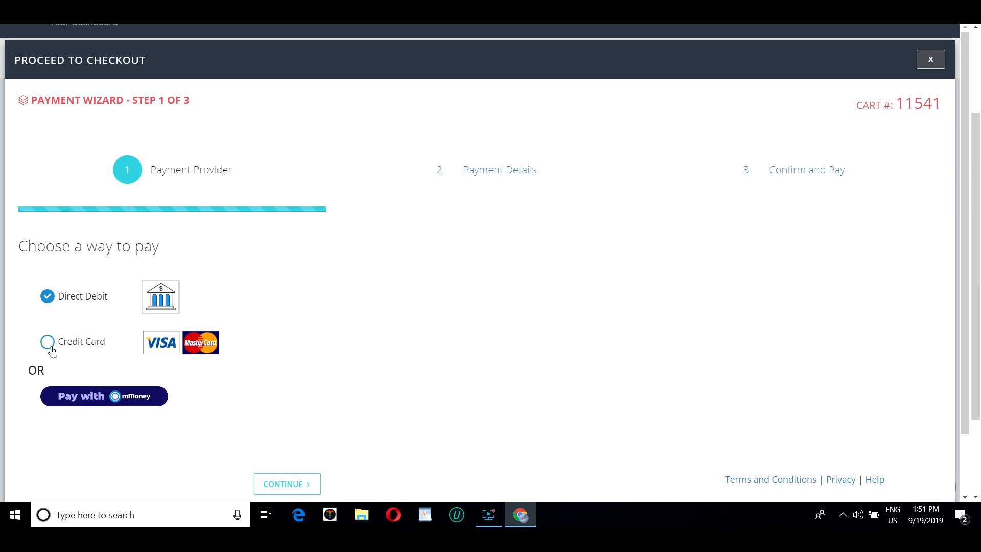
Choose Credit Card as payment method and accept the prefilled billing details
{"action": "left_click", "coordinate": [47, 341]}
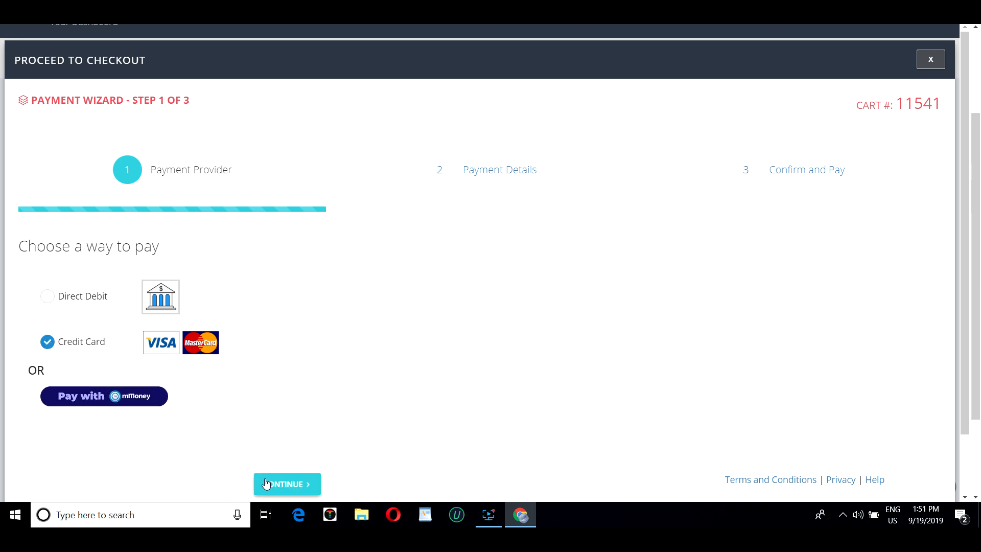
{"action": "left_click", "coordinate": [286, 483]}
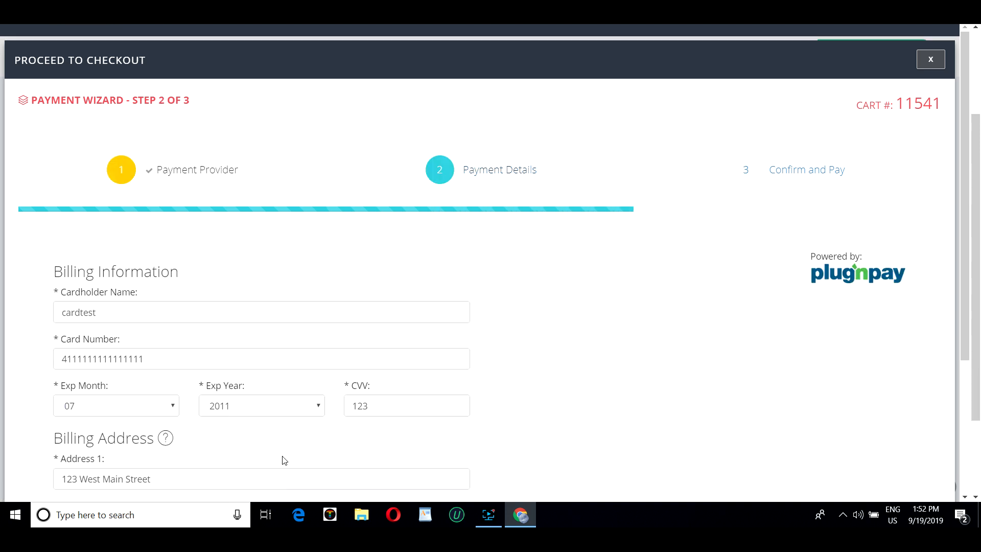
{"action": "scroll", "scroll_direction": "down", "scroll_amount": 3}
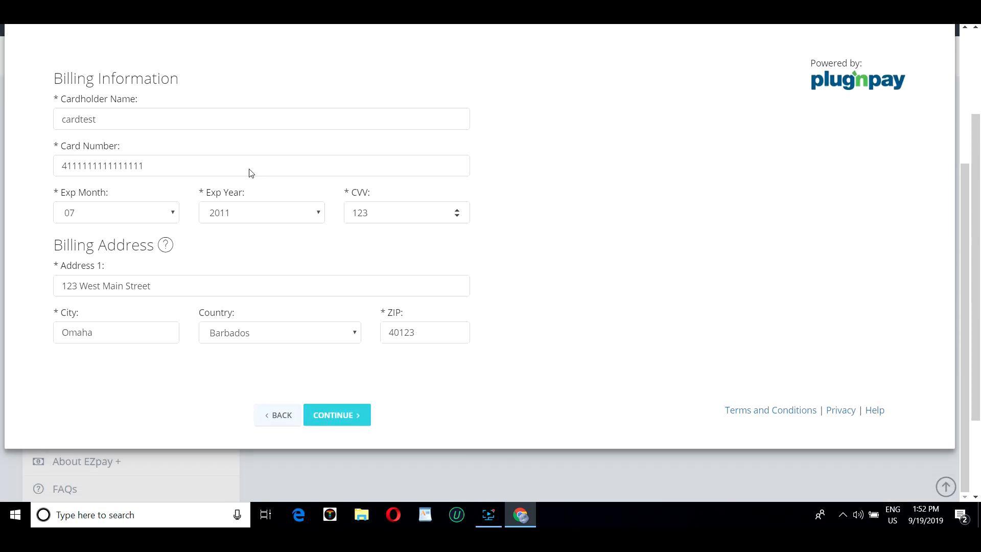
{"action": "left_click", "coordinate": [336, 414]}
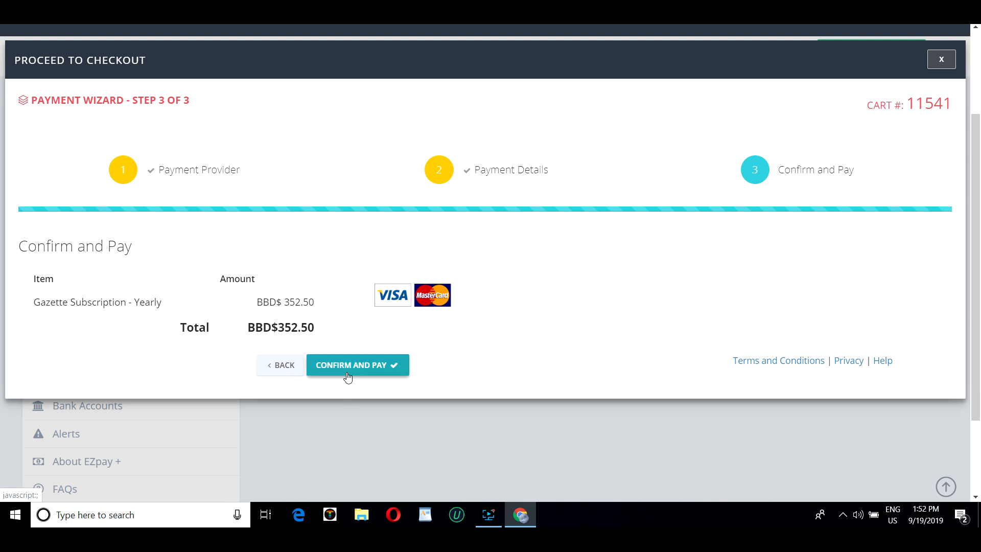
Confirm and pay BBD$ 352.50 for the subscription, then view the payment receipt
{"action": "left_click", "coordinate": [358, 365]}
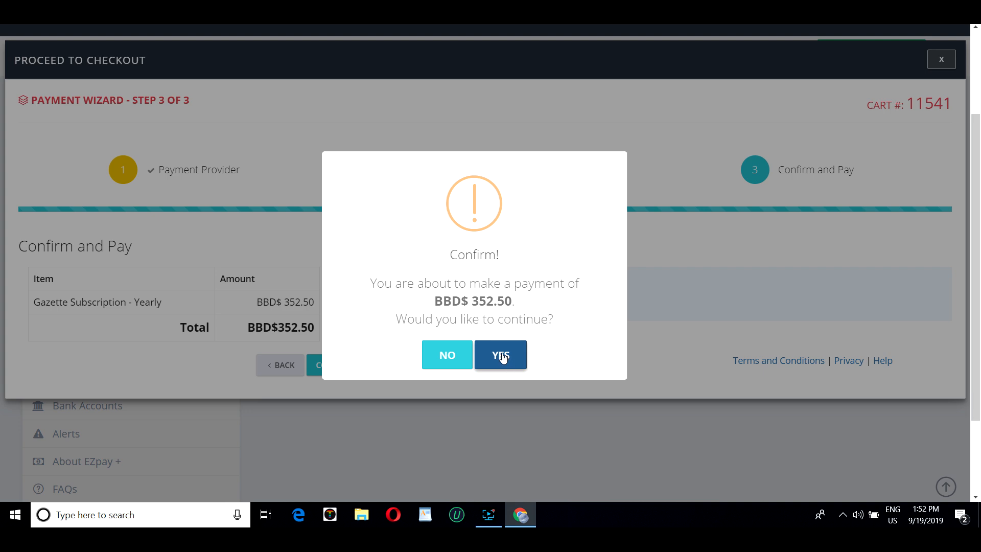
{"action": "left_click", "coordinate": [500, 354]}
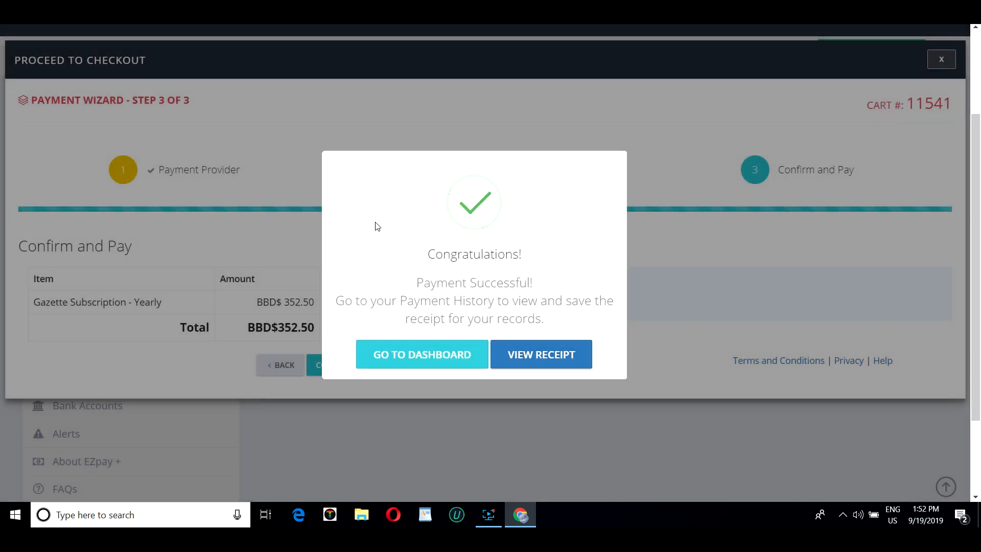
{"action": "mouse_move", "coordinate": [540, 354]}
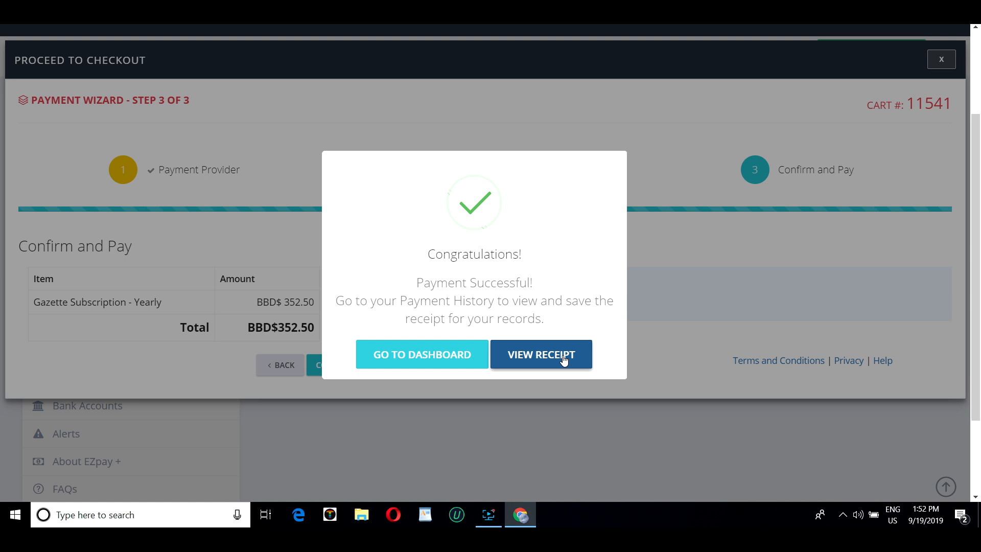
{"action": "mouse_move", "coordinate": [517, 354]}
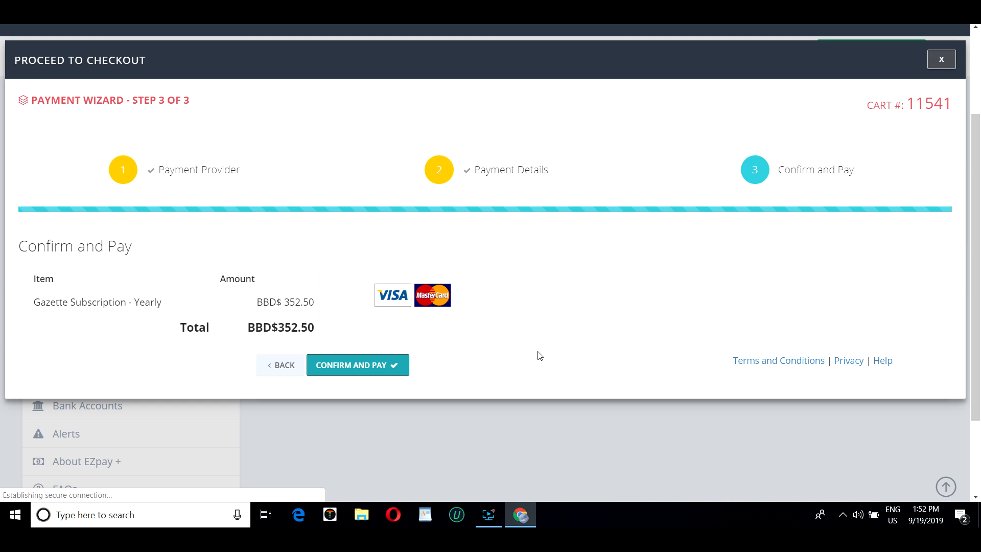
{"action": "left_click", "coordinate": [358, 364]}
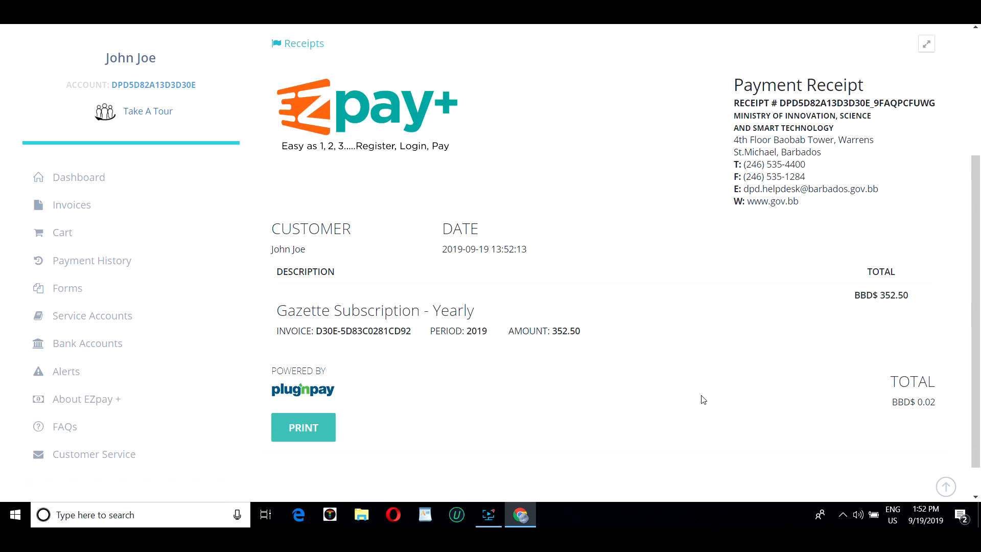
Review the receipt and return to the dashboard from the sidebar
{"action": "scroll", "scroll_direction": "down", "scroll_amount": 3}
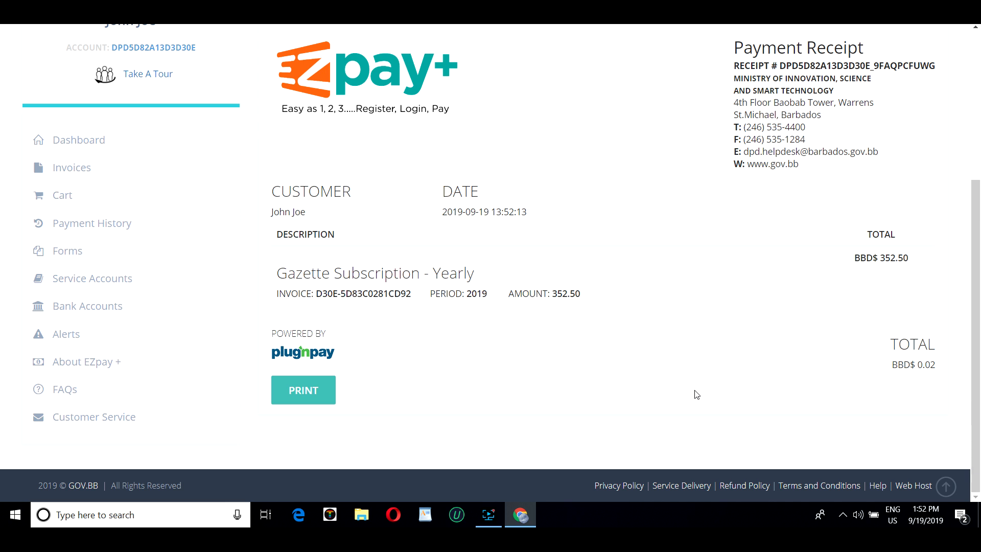
{"action": "scroll", "scroll_direction": "up", "scroll_amount": 3}
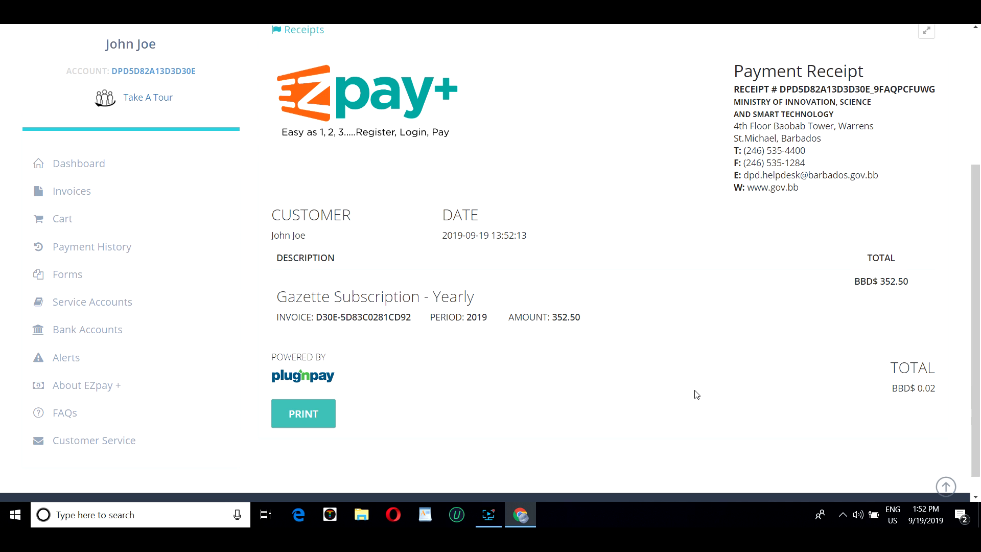
{"action": "scroll", "scroll_direction": "up", "scroll_amount": 3}
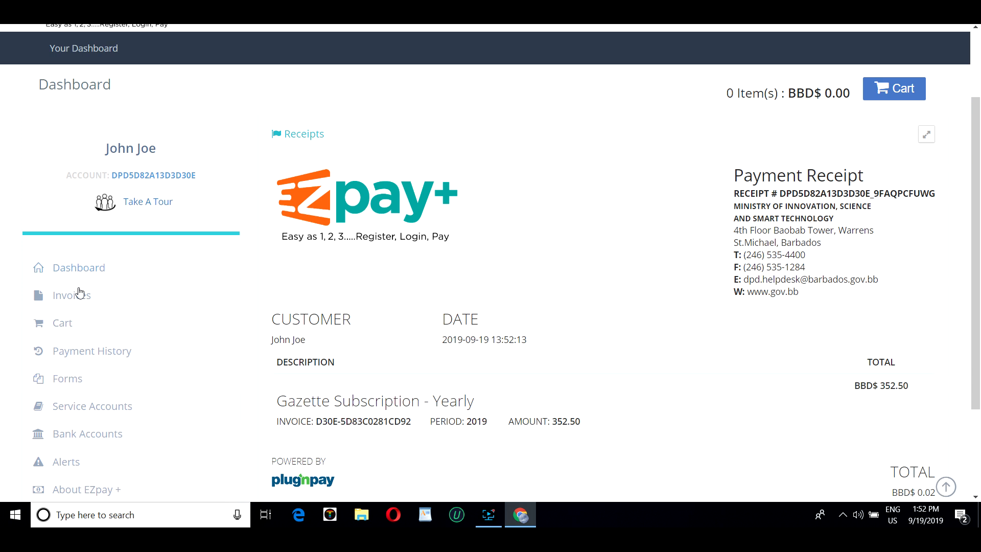
{"action": "left_click", "coordinate": [79, 267]}
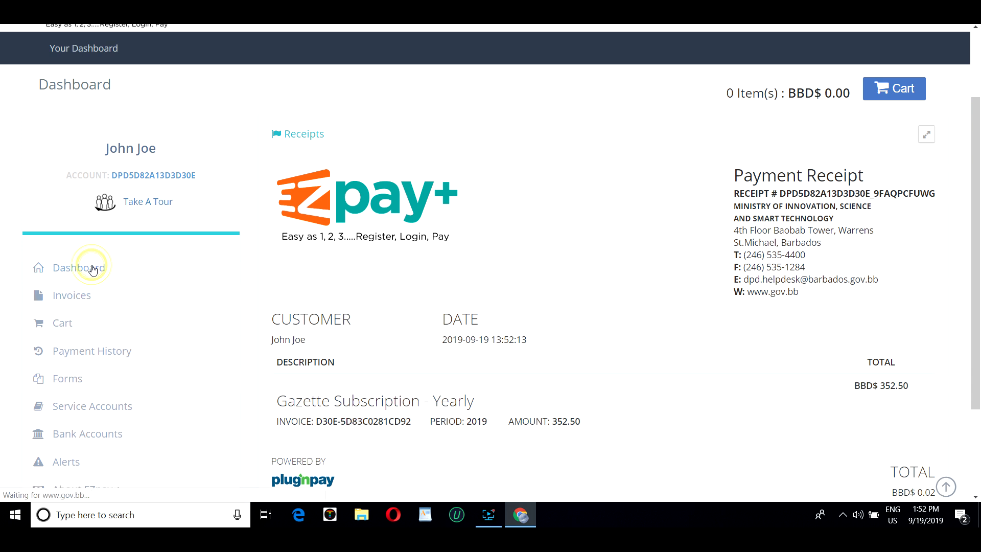
{"action": "left_click", "coordinate": [78, 267]}
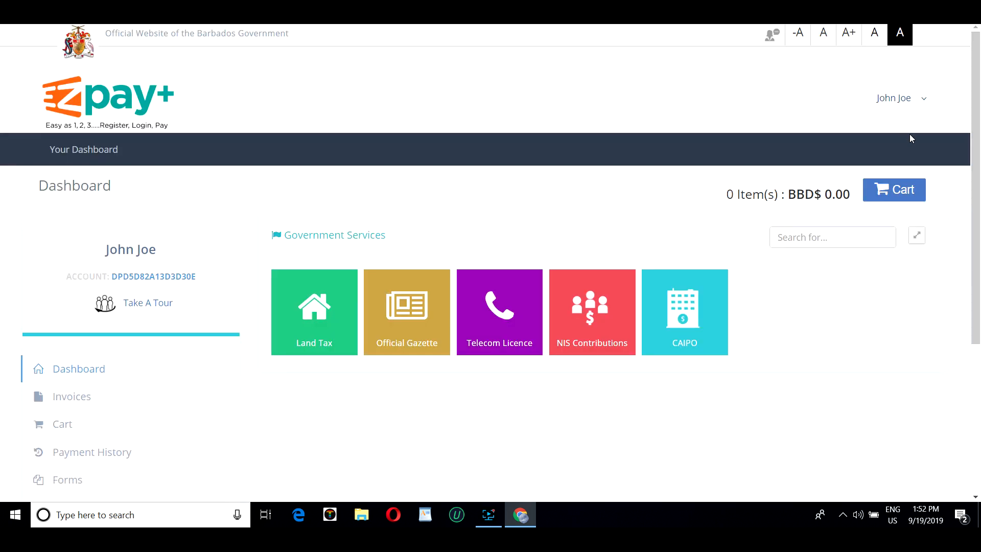
Sign out of the EZPay+ account from the user-name menu
{"action": "left_click", "coordinate": [895, 98]}
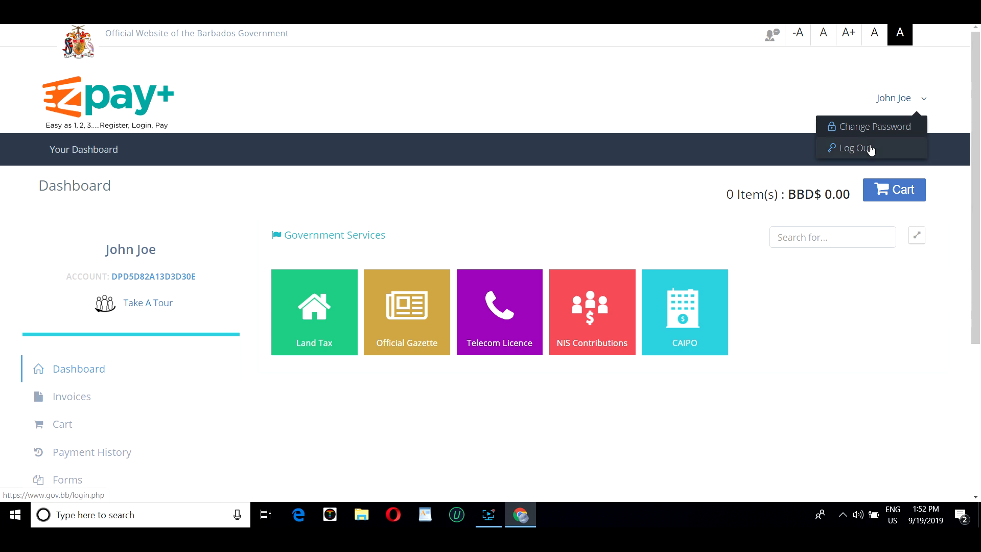
{"action": "mouse_move", "coordinate": [879, 151]}
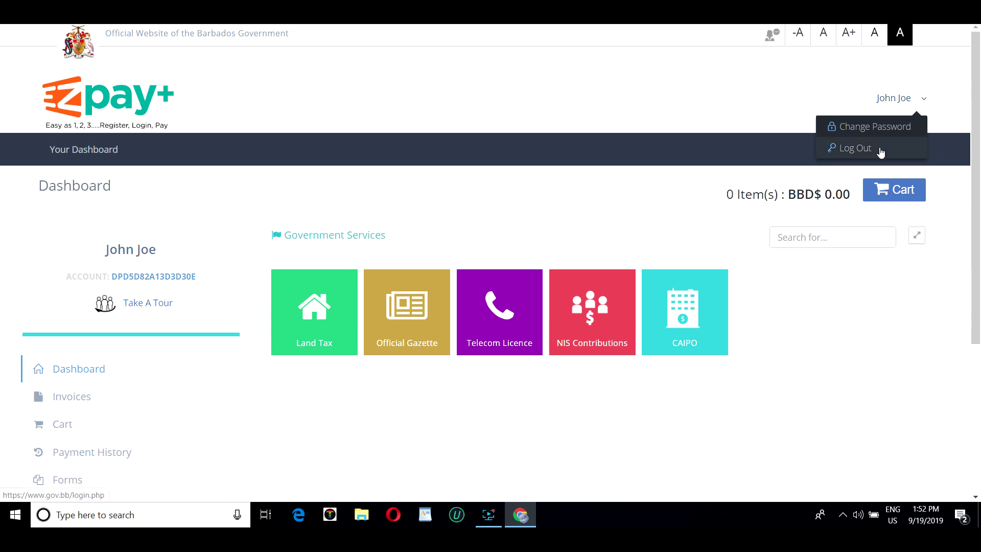
{"action": "left_click", "coordinate": [854, 147]}
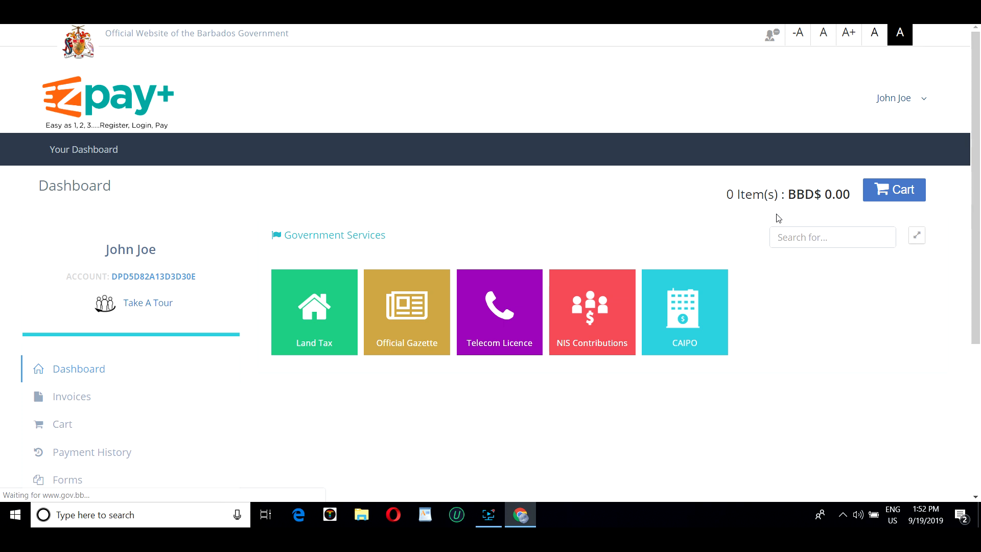